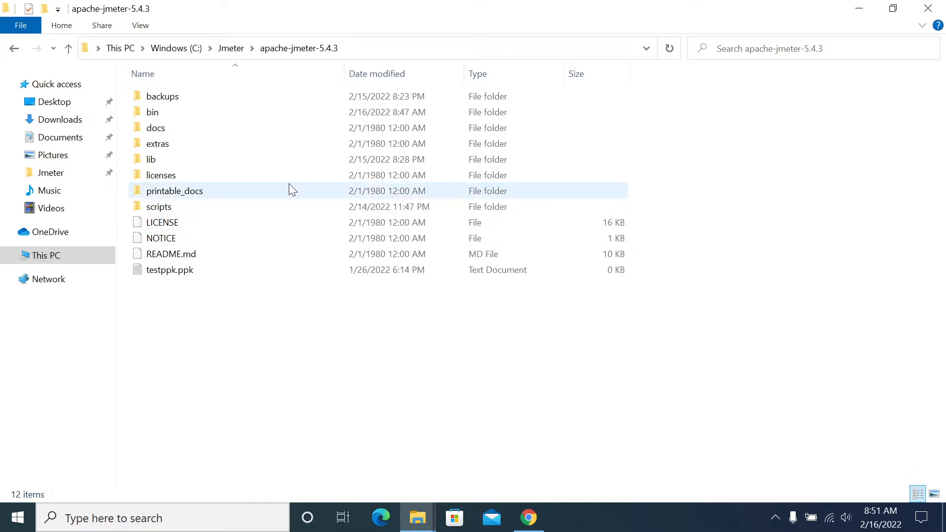
Step: Launch JMeter from jmeter.bat in the bin folder and dismiss the notification
double_click(152, 112)
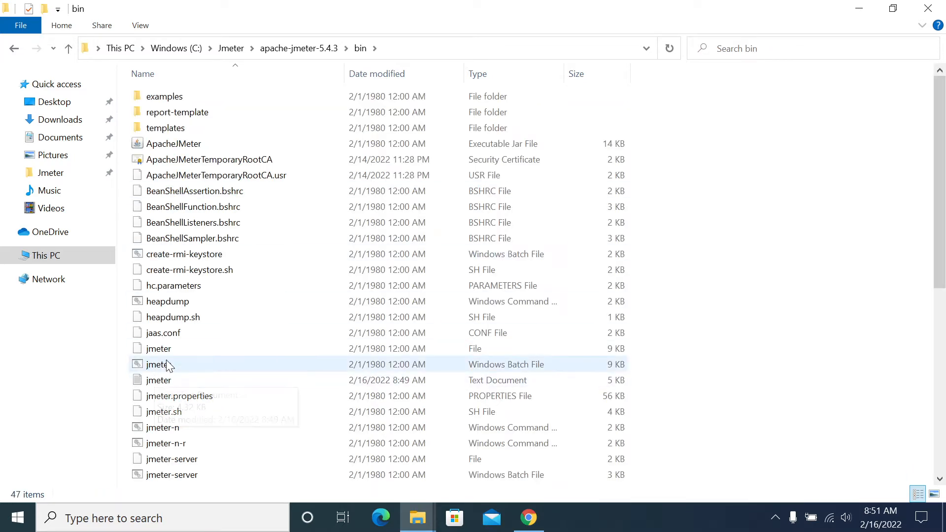
double_click(157, 364)
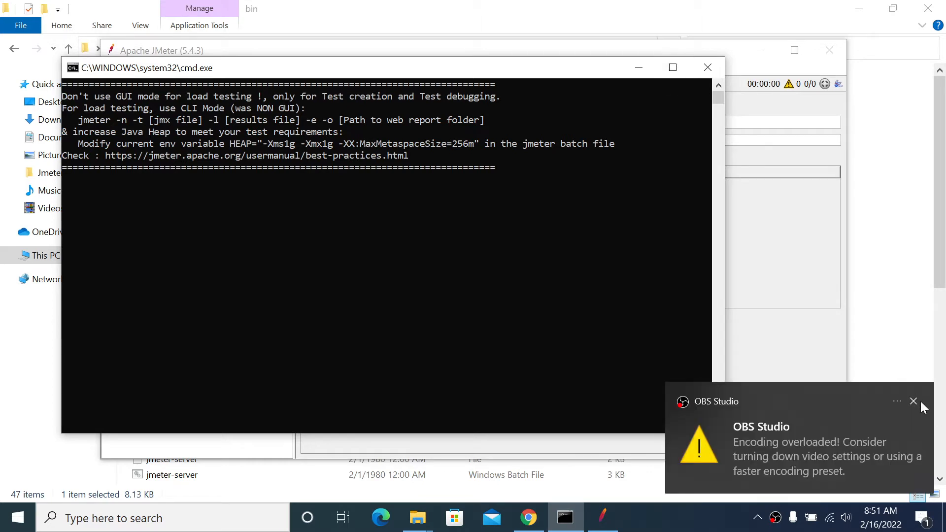
left_click(913, 401)
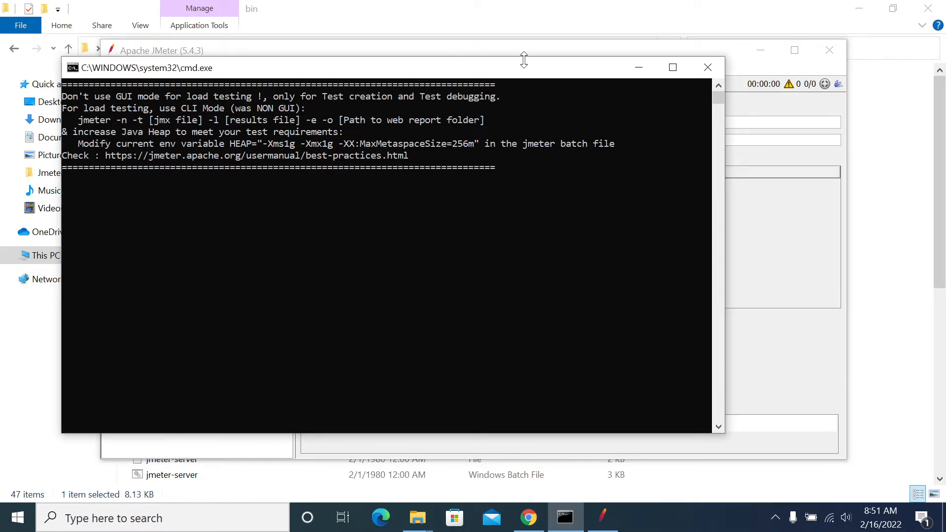
mouse_move(672, 67)
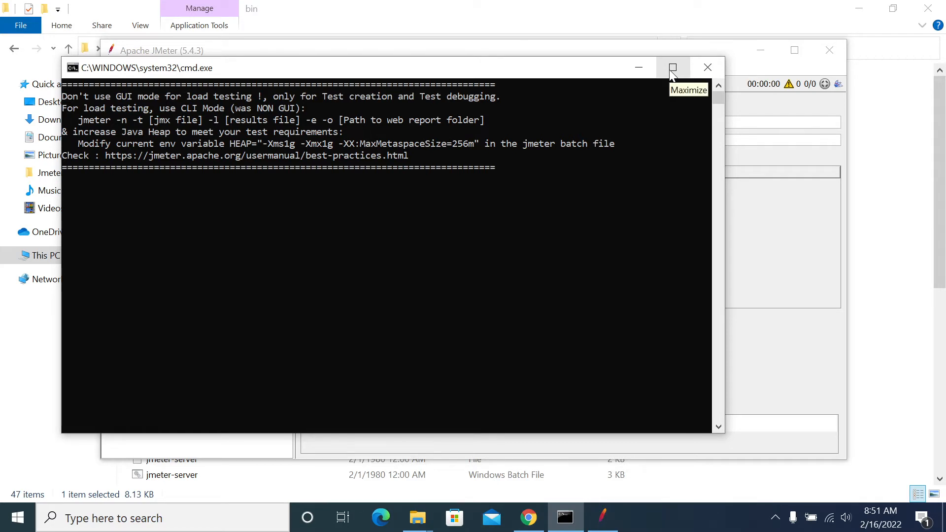
left_click(673, 67)
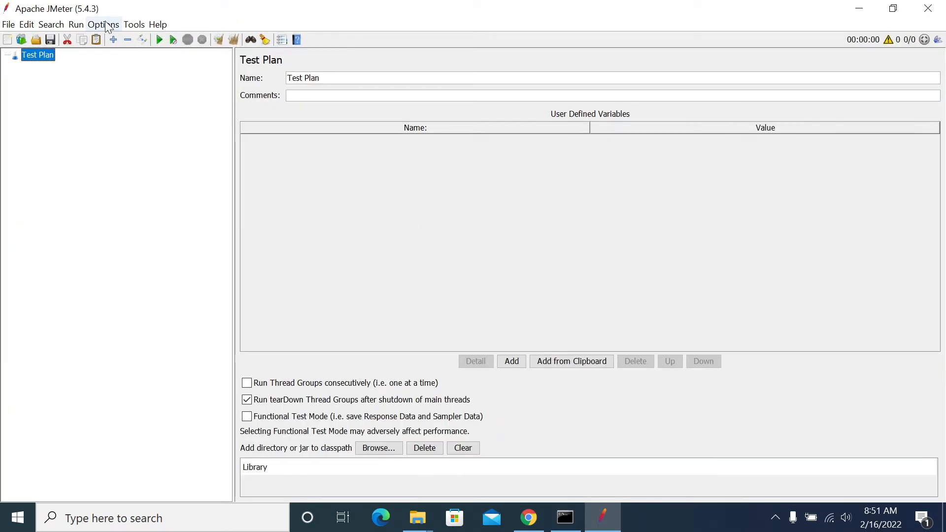
left_click(103, 24)
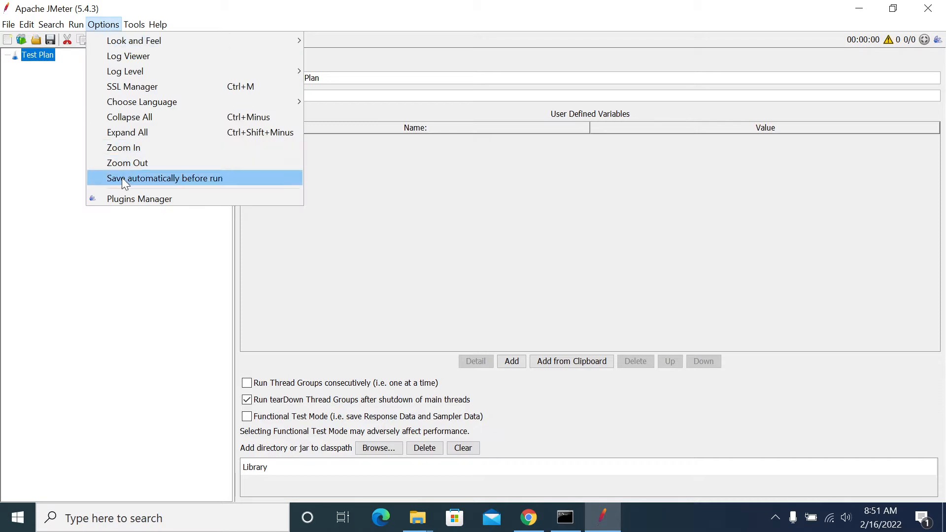
mouse_move(160, 200)
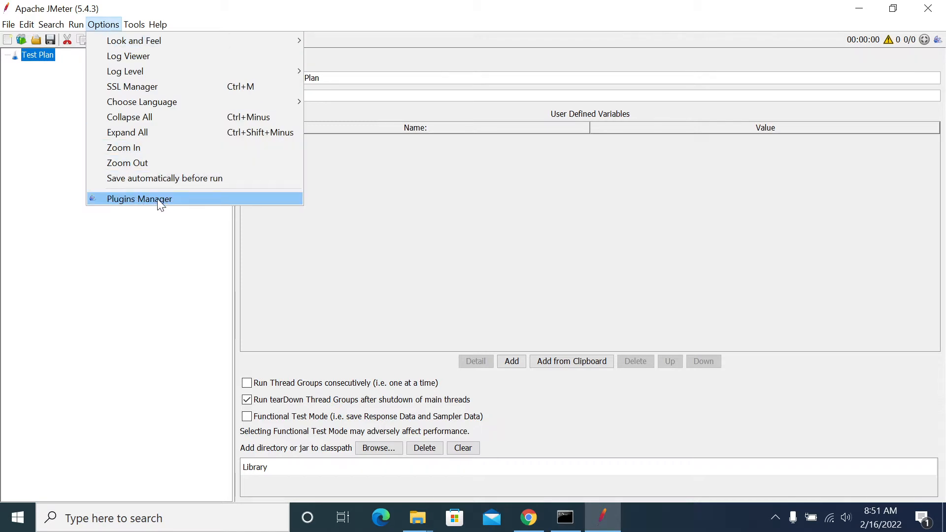
mouse_move(162, 220)
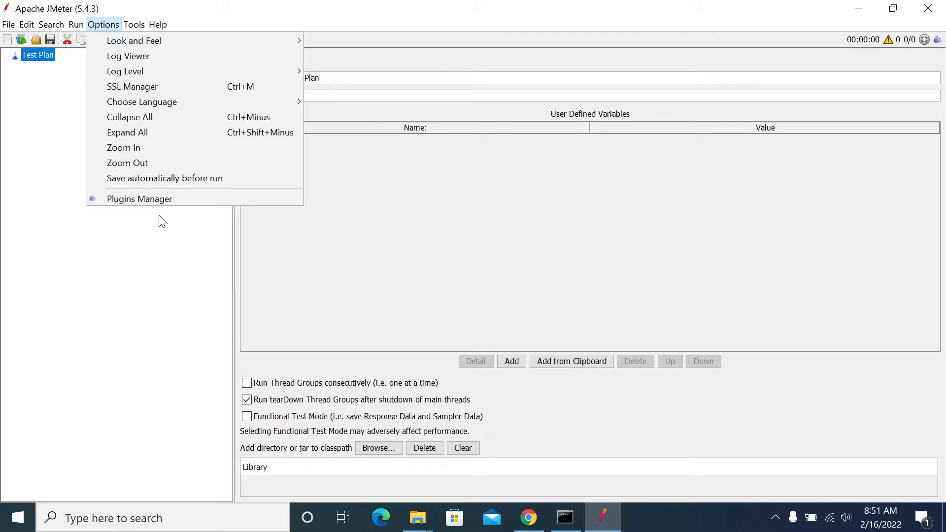
mouse_move(144, 332)
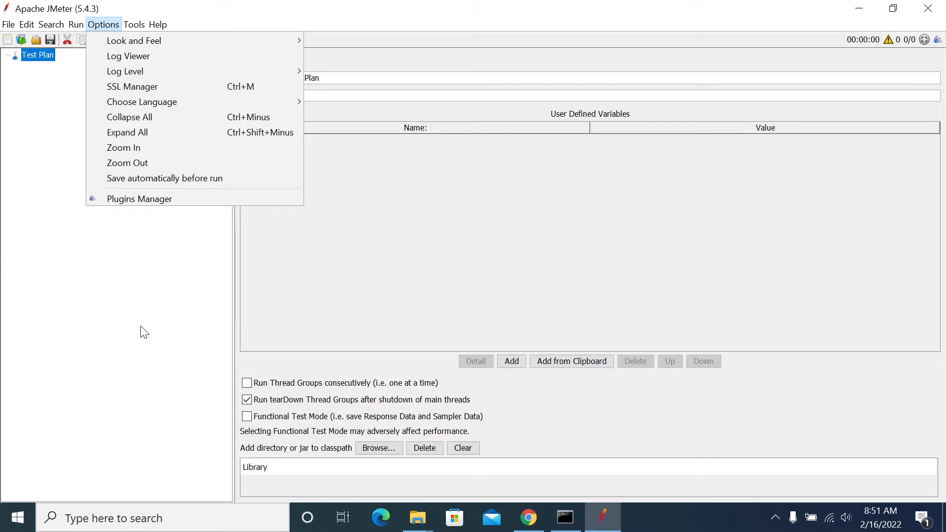
mouse_move(233, 483)
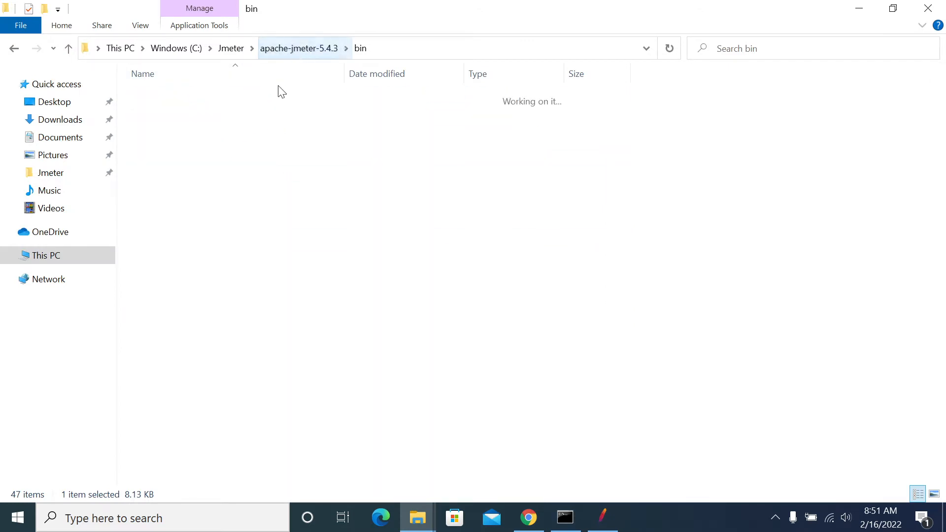
Step: Browse to lib\ext under apache-jmeter-5.4.3 and select jmeter-plugins-manager-1.7
left_click(299, 48)
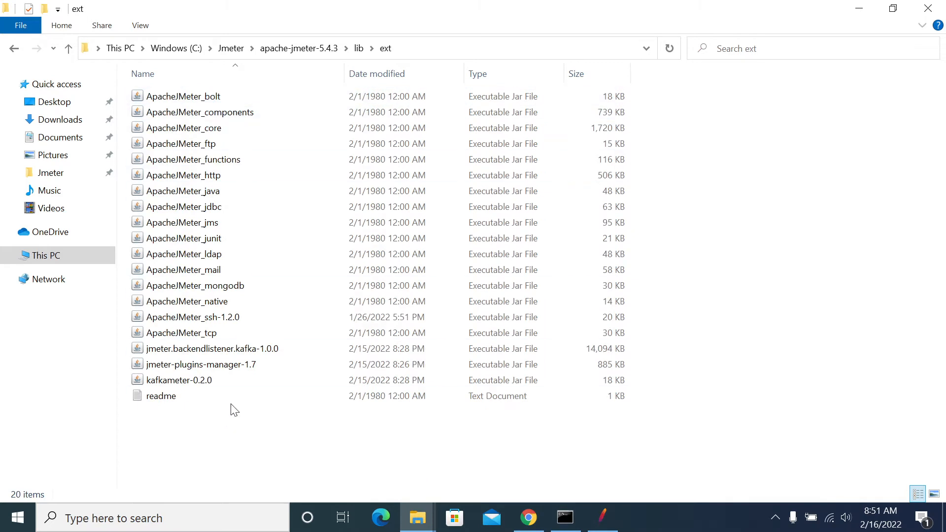
mouse_move(229, 415)
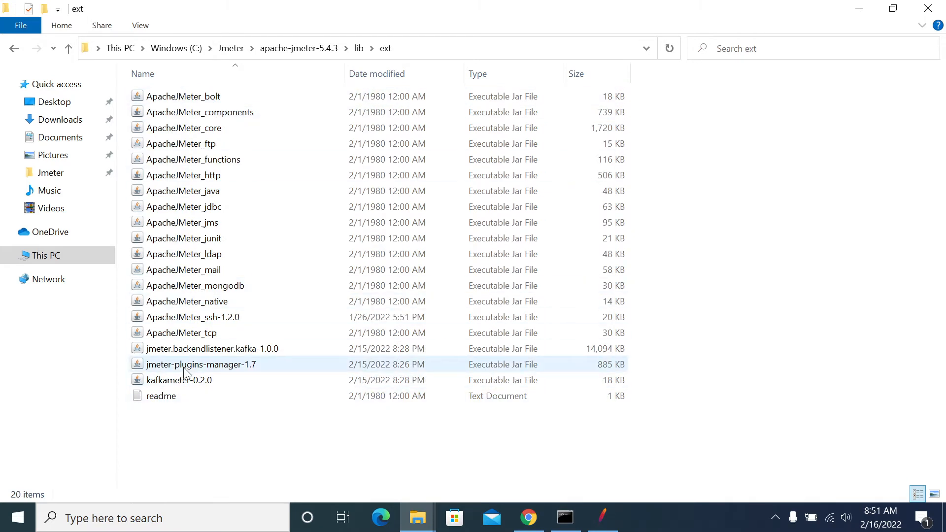
left_click(200, 364)
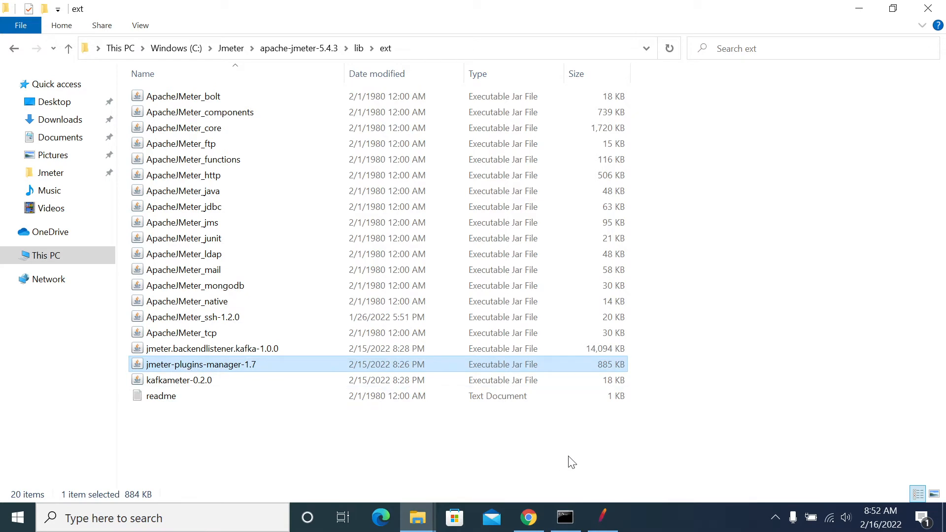
left_click(278, 431)
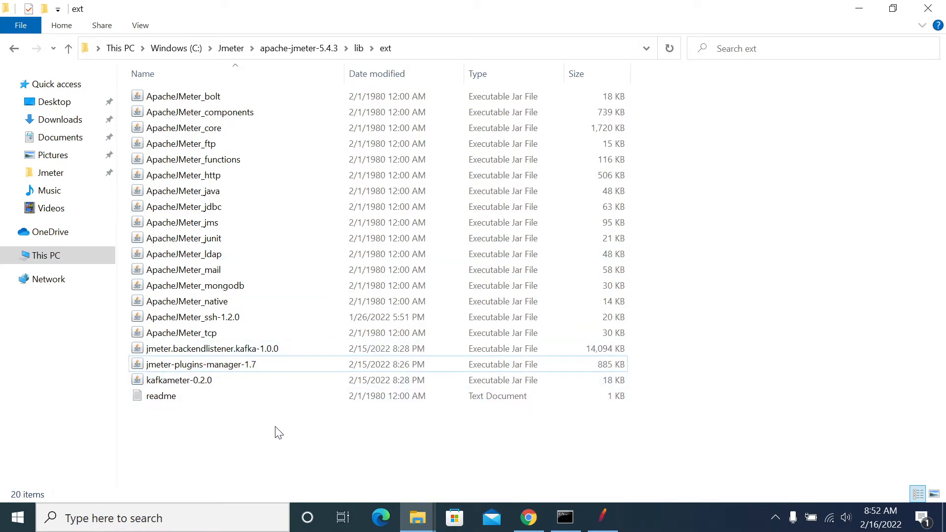
mouse_move(288, 418)
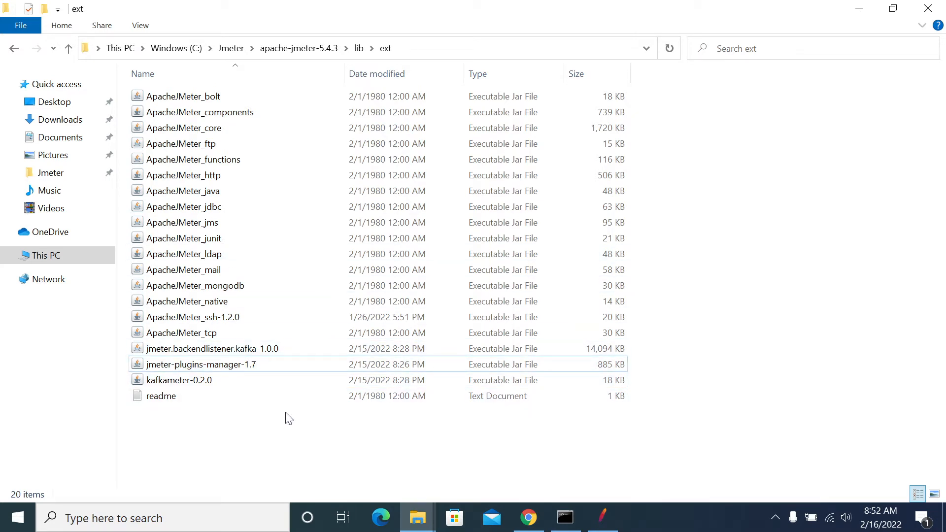
mouse_move(395, 496)
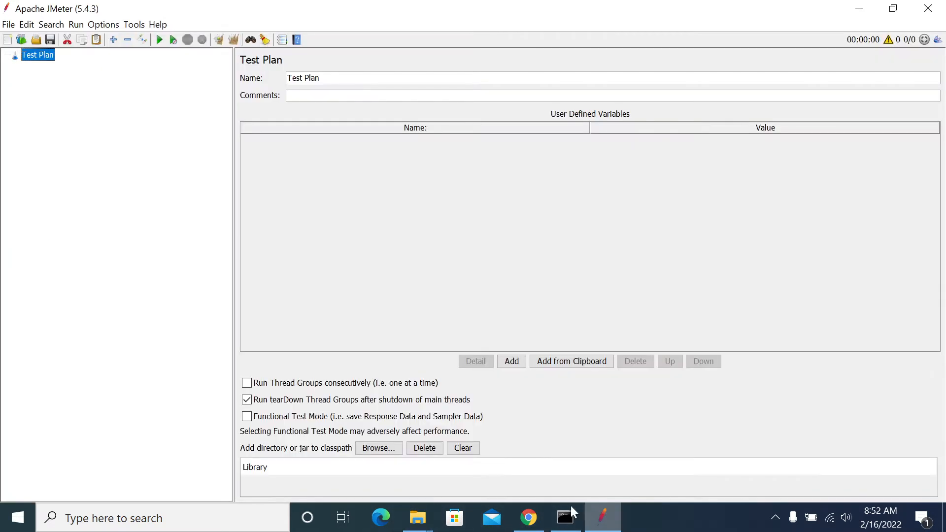
Step: Find 'dum' in Plugins Manager's Available Plugins, tick Dummy Sampler, apply and restart
left_click(103, 24)
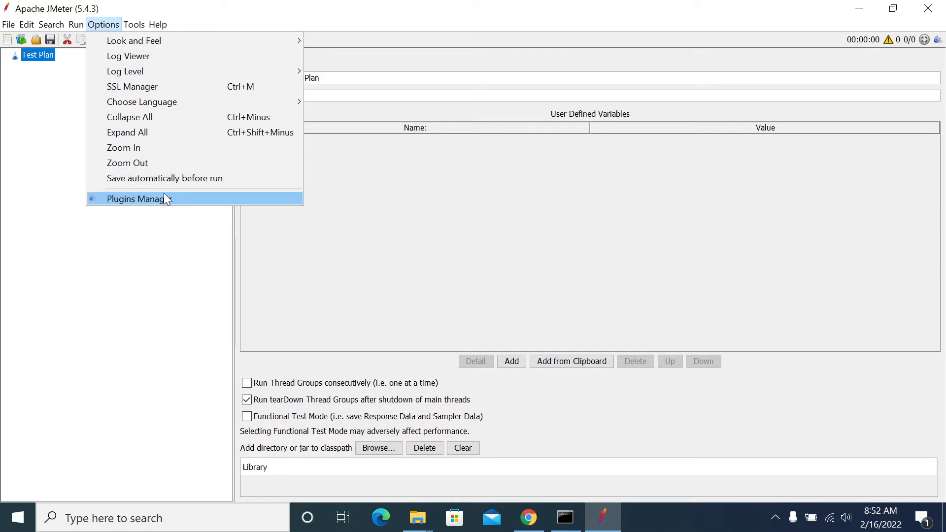
mouse_move(162, 201)
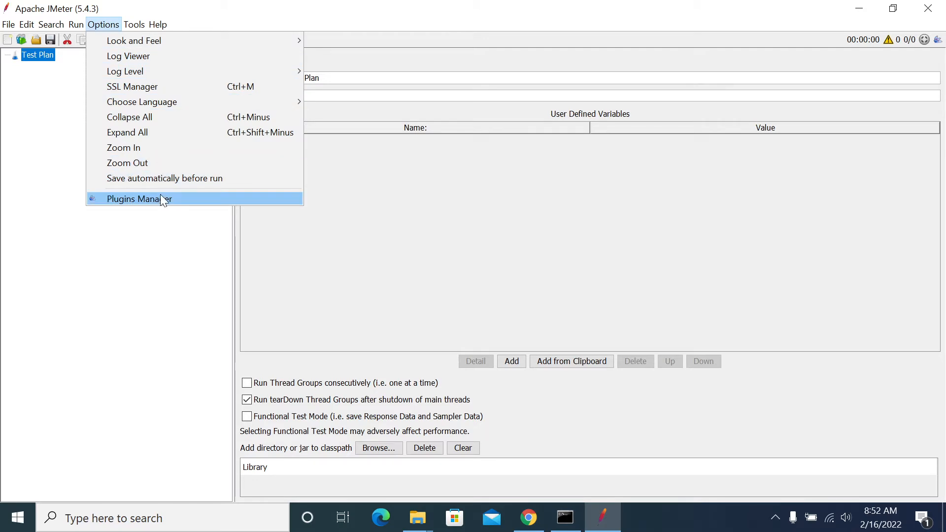
left_click(139, 199)
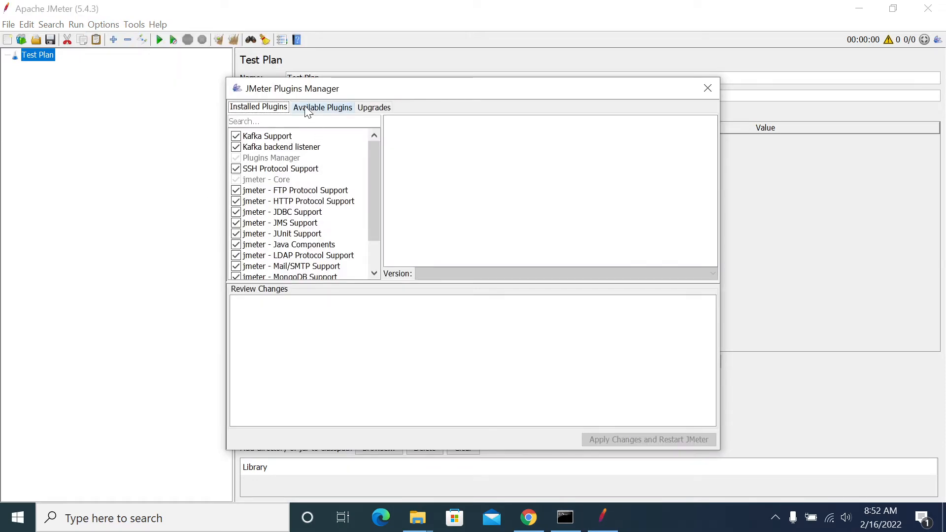
left_click(322, 107)
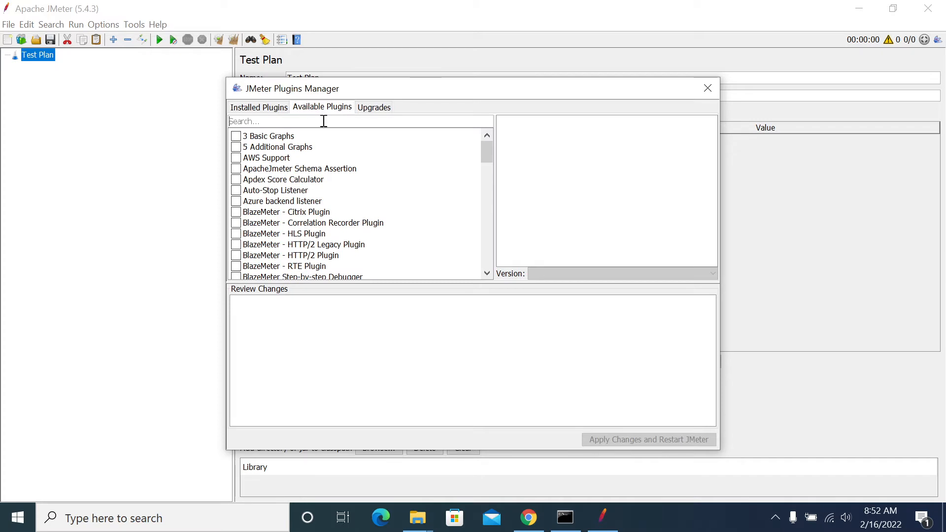
type("dum")
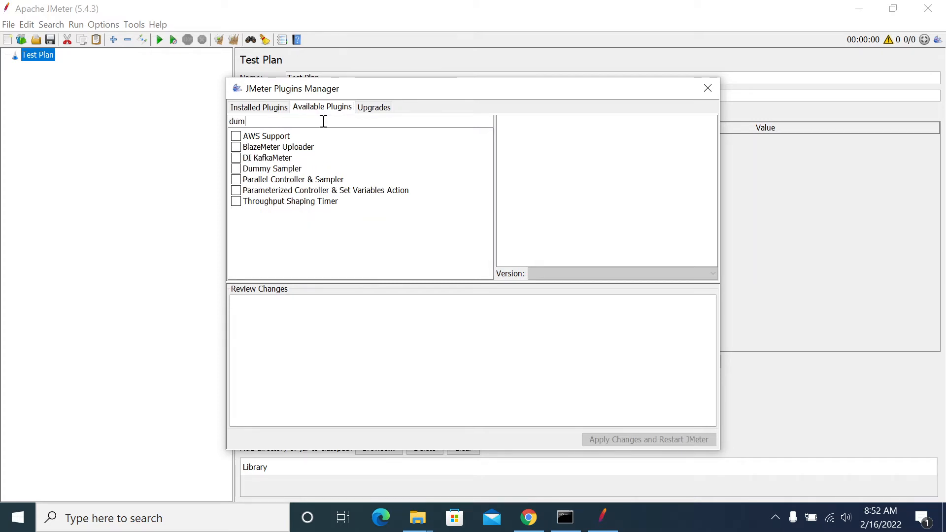
left_click(235, 136)
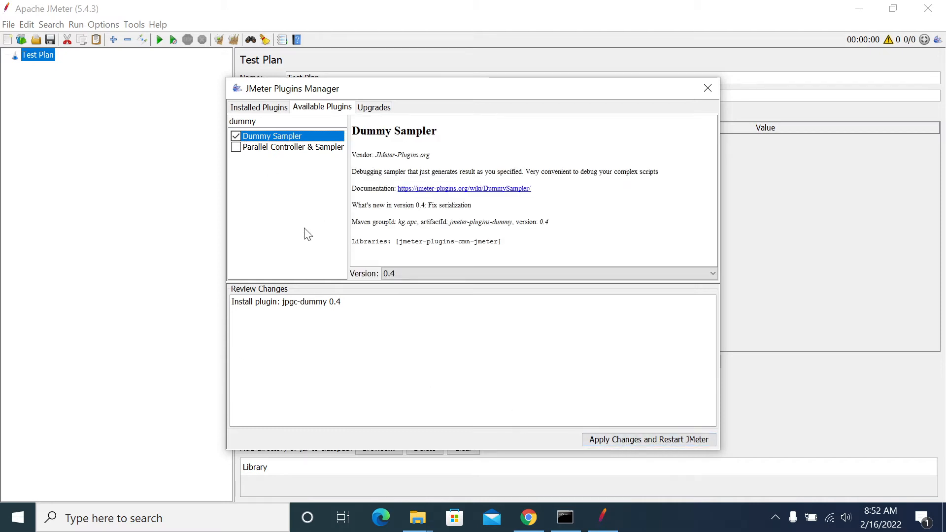
mouse_move(305, 166)
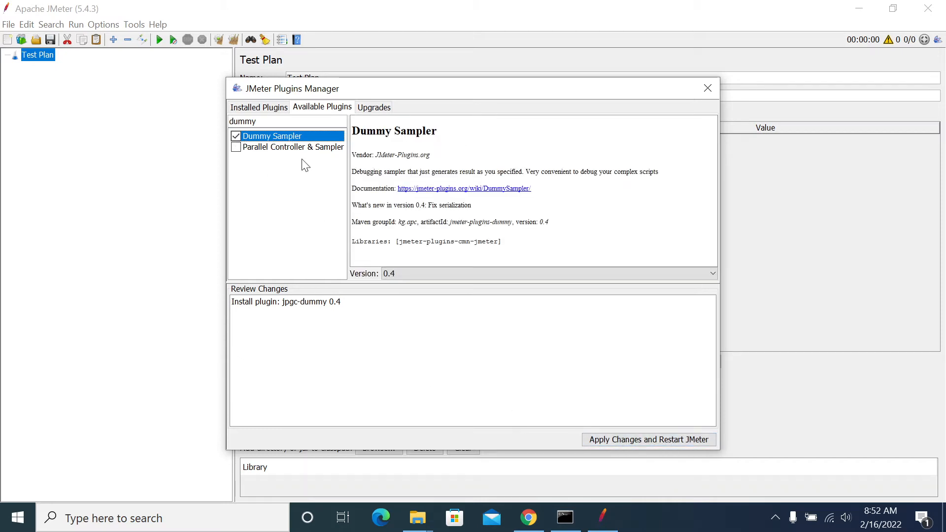
mouse_move(634, 440)
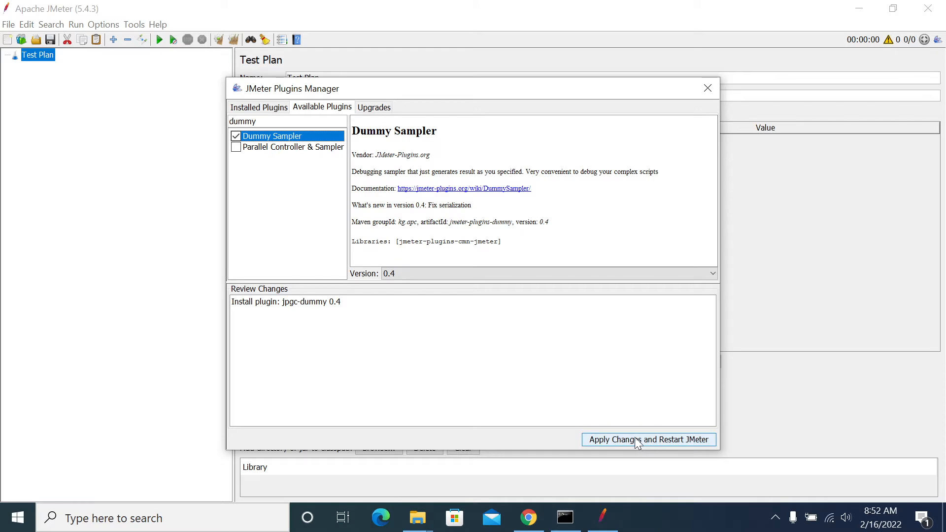
left_click(649, 440)
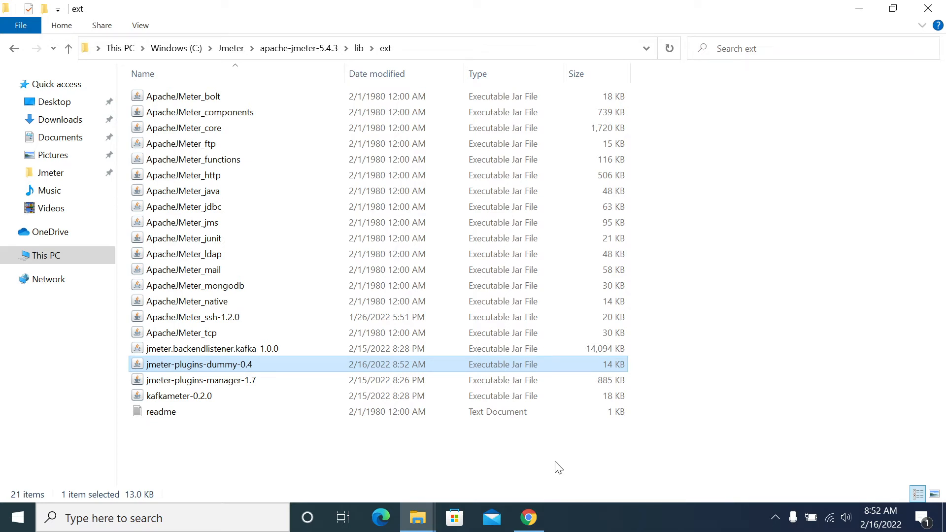
mouse_move(384, 455)
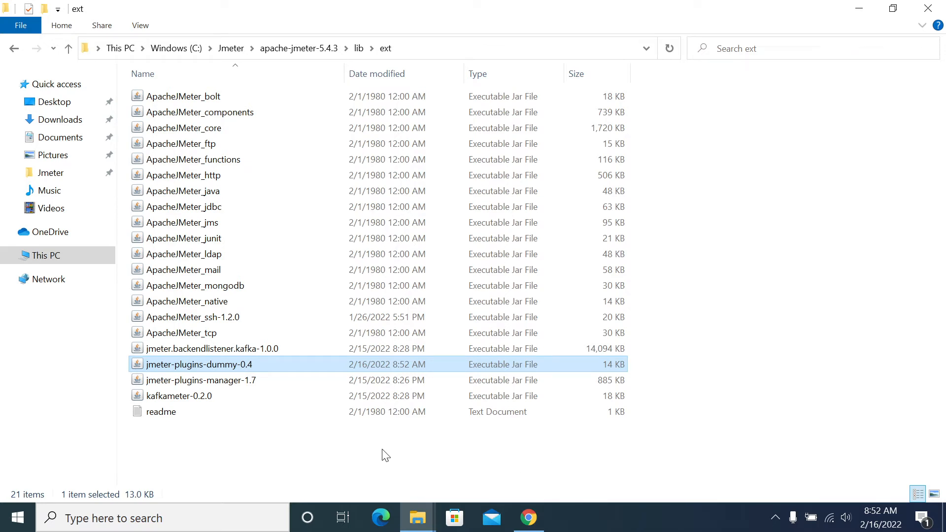
Step: Check the dummy-0.4 jar, maximize JMeter, and add a Thread Group to the Test Plan
left_click(580, 464)
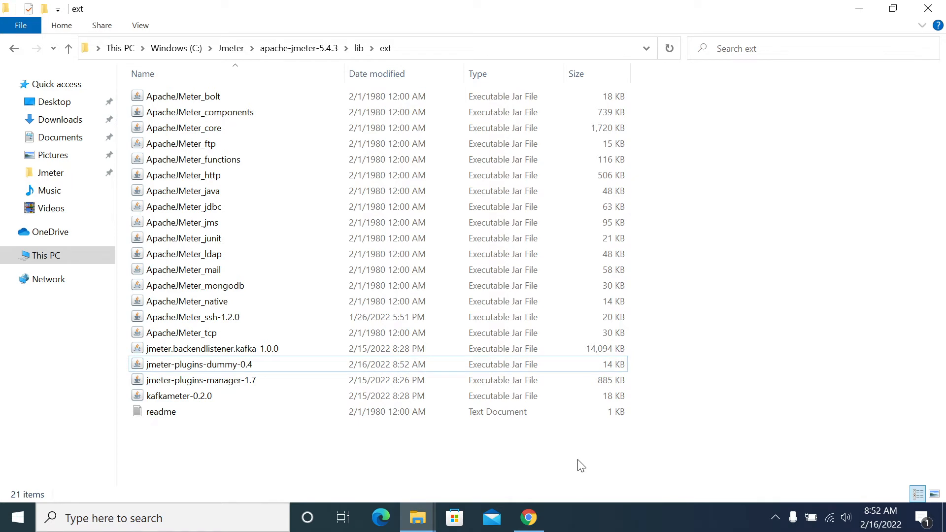
mouse_move(316, 56)
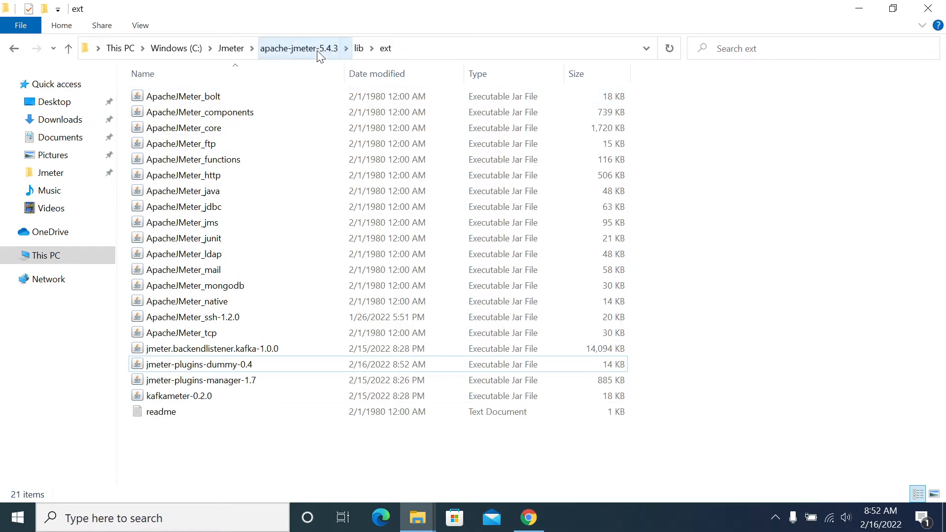
left_click(299, 48)
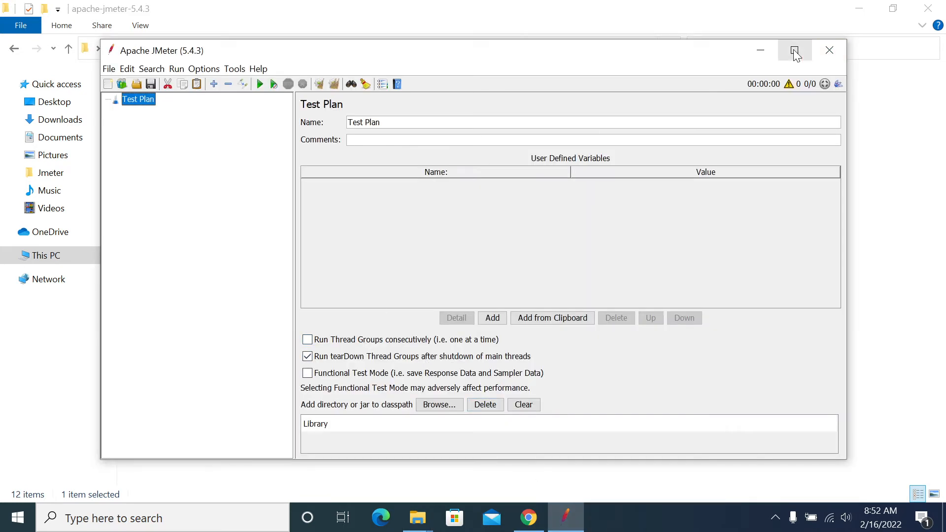
left_click(794, 50)
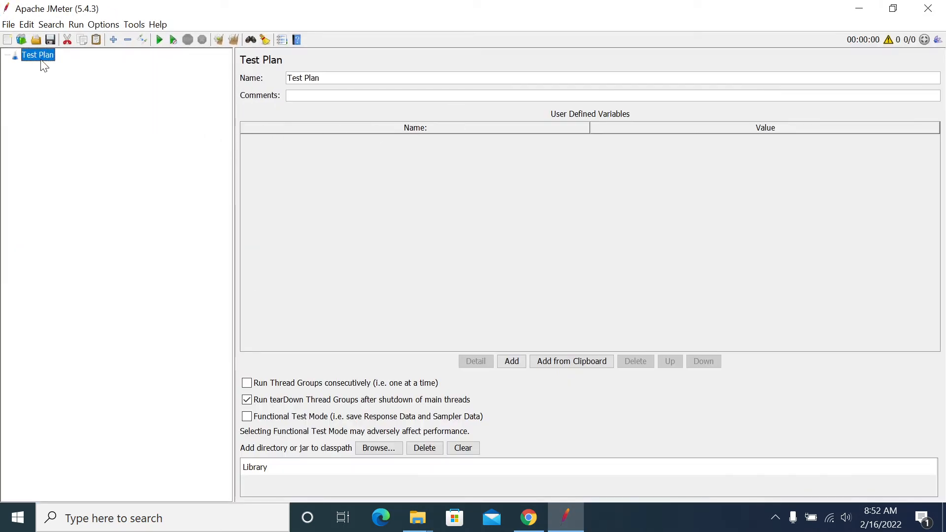
right_click(39, 55)
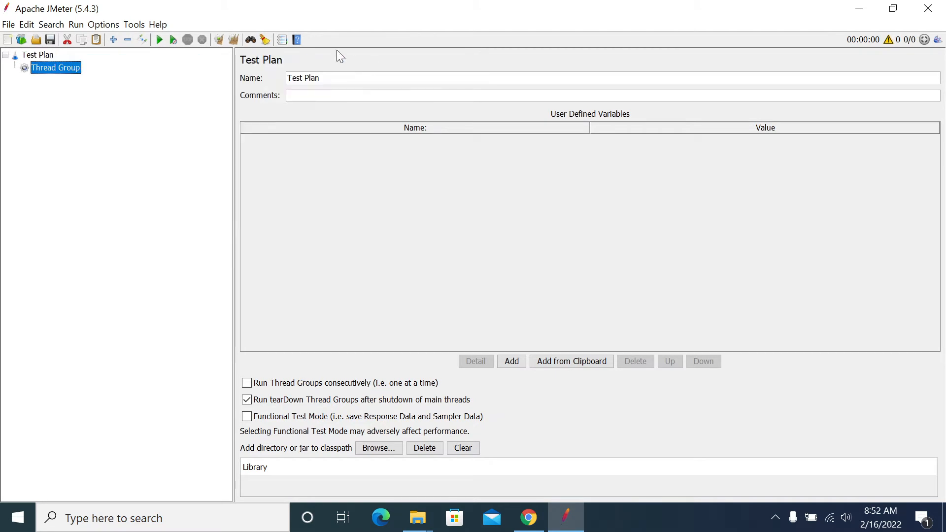
Step: Add jp@gc - Dummy Sampler to the Thread Group and inspect its 200 response code
right_click(55, 68)
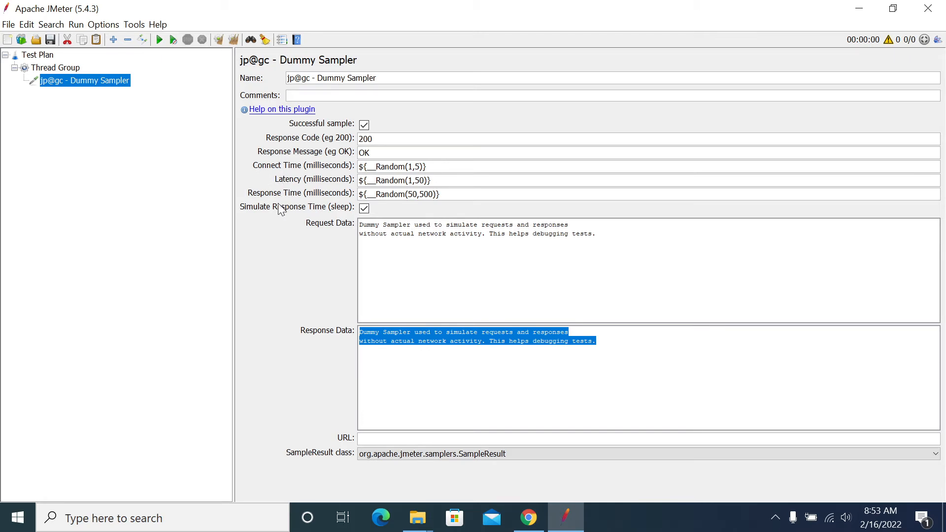
mouse_move(300, 194)
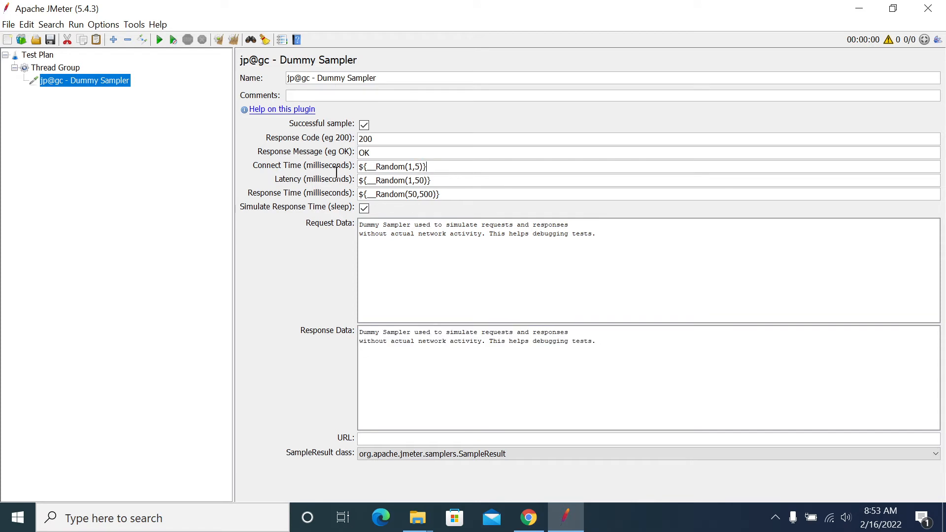
triple_click(393, 180)
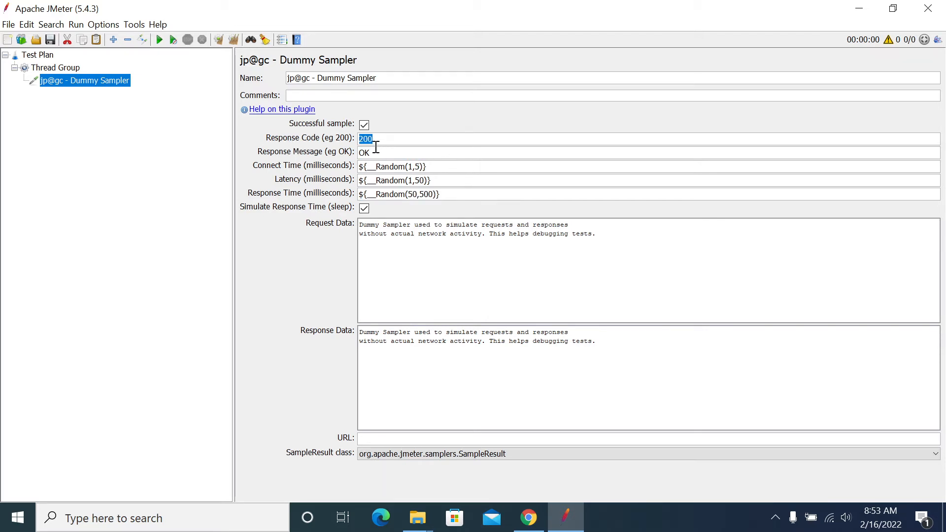
left_click(376, 139)
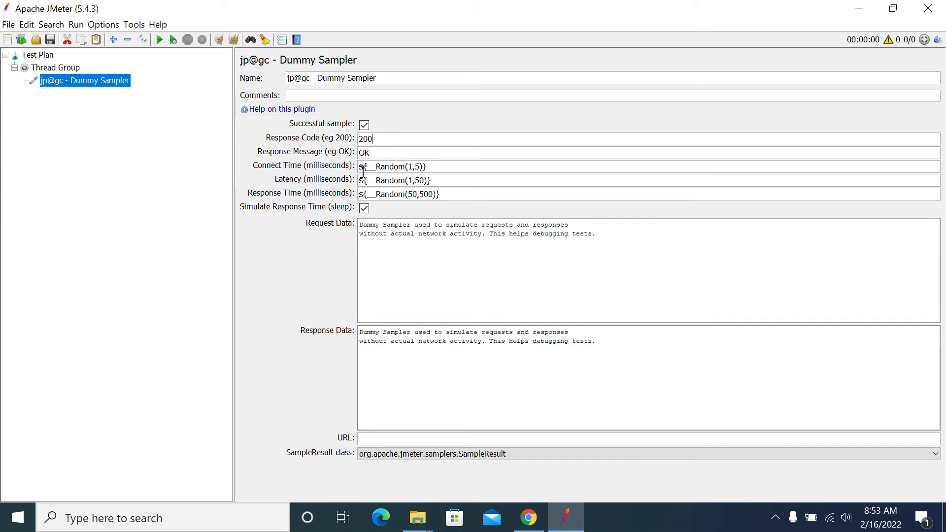
Step: Add View Results Tree under the Thread Group and compare it with the Dummy Sampler
right_click(52, 67)
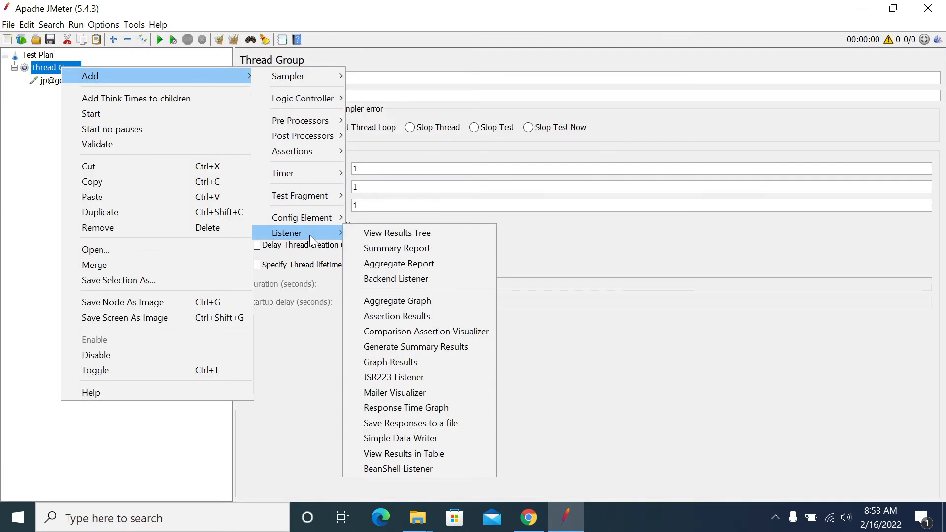
left_click(396, 233)
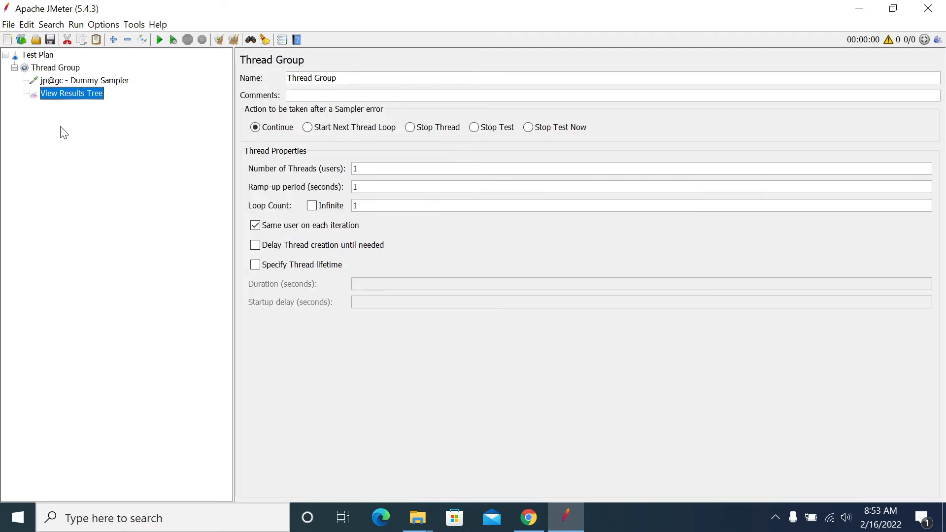
left_click(72, 93)
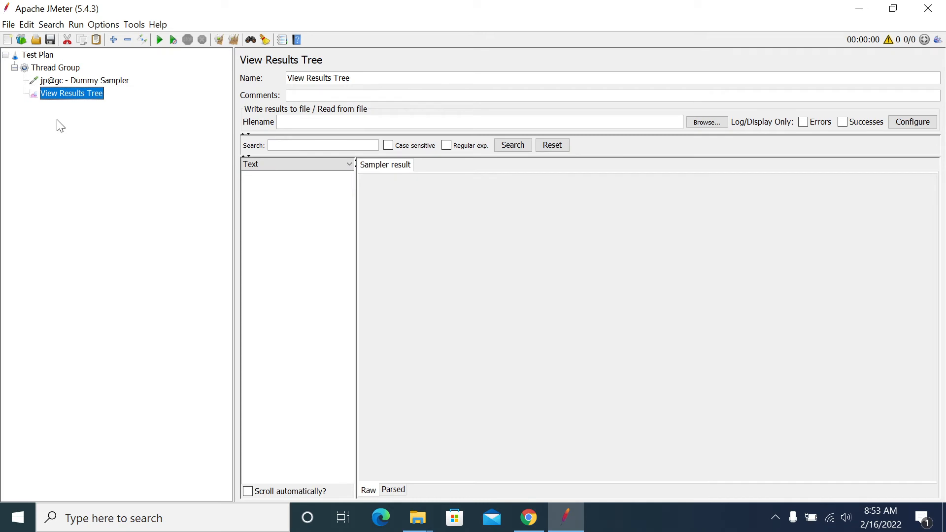
mouse_move(74, 209)
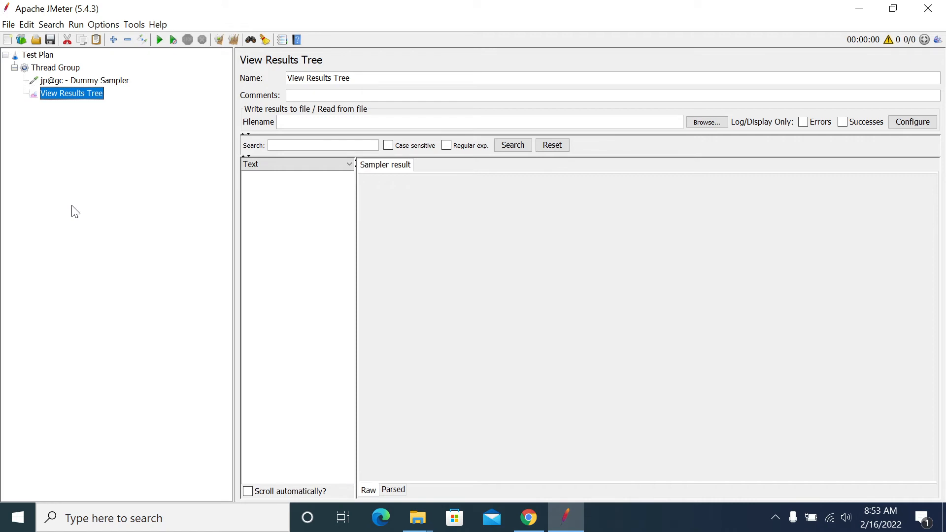
mouse_move(22, 208)
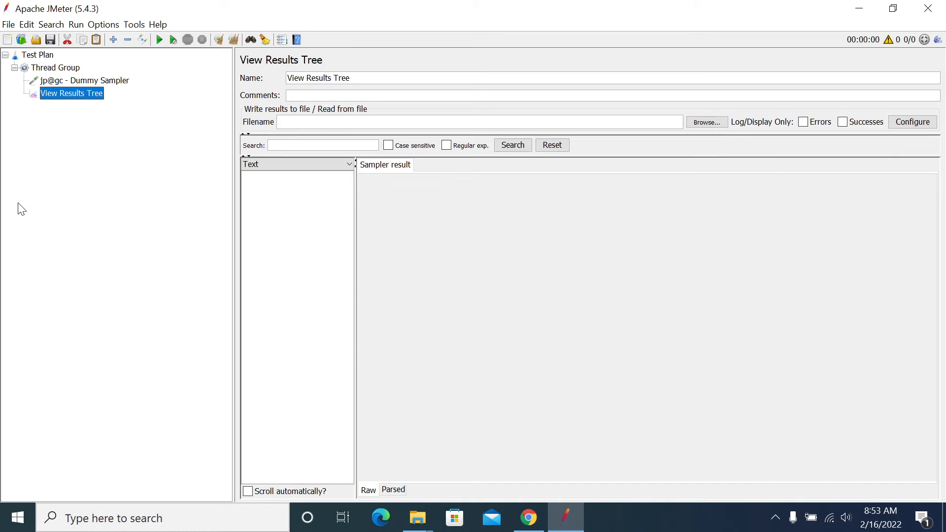
left_click(84, 81)
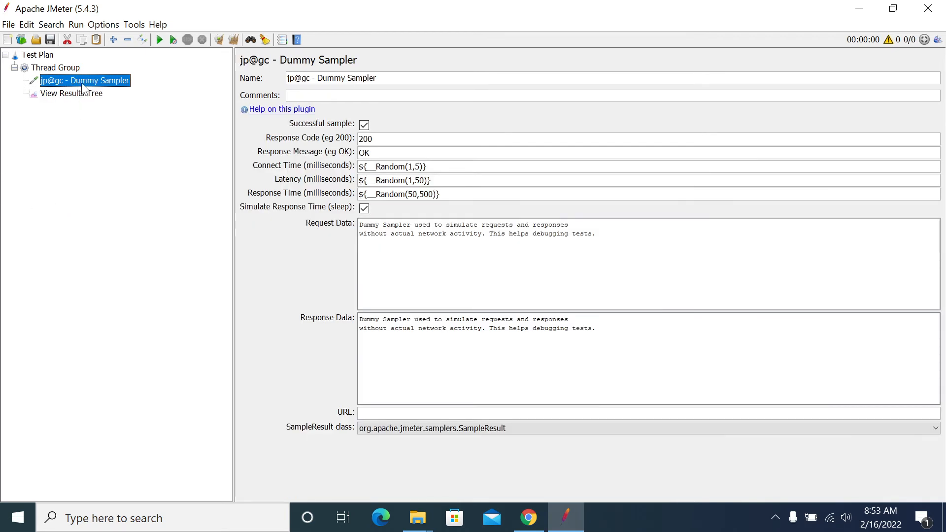
left_click(72, 93)
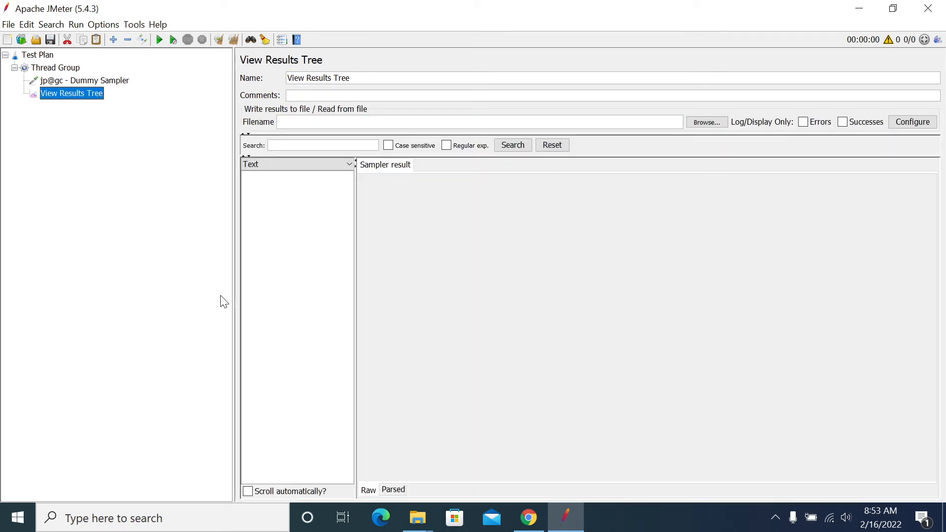
mouse_move(97, 81)
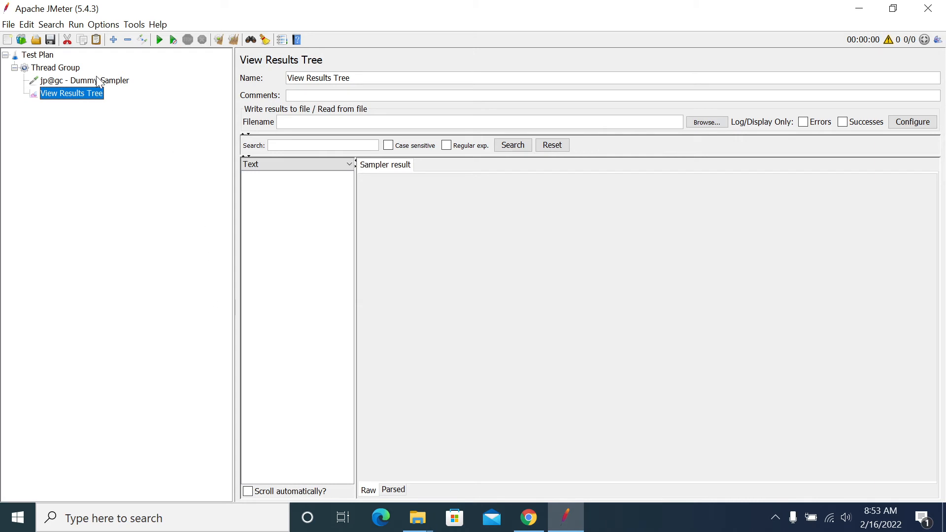
Step: Replace the Dummy Sampler's request data with 'Request' and start the test
left_click(85, 80)
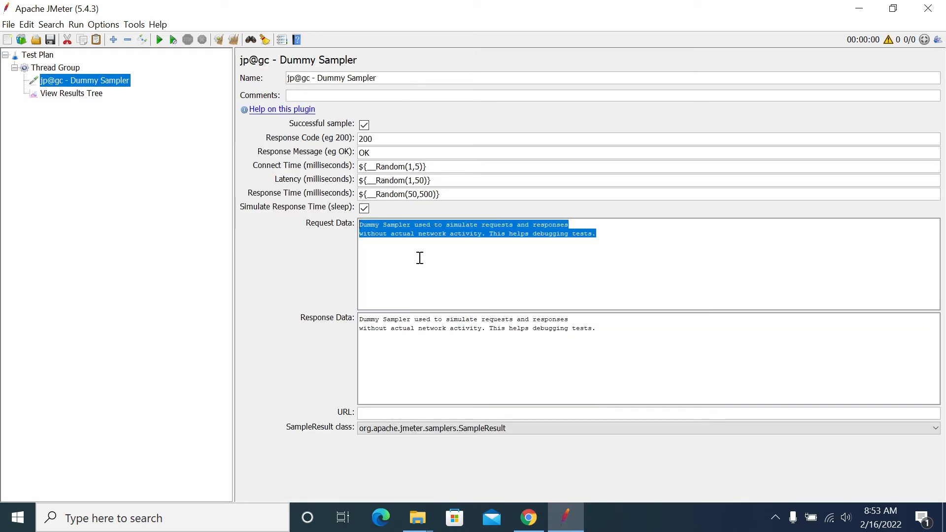
type("R")
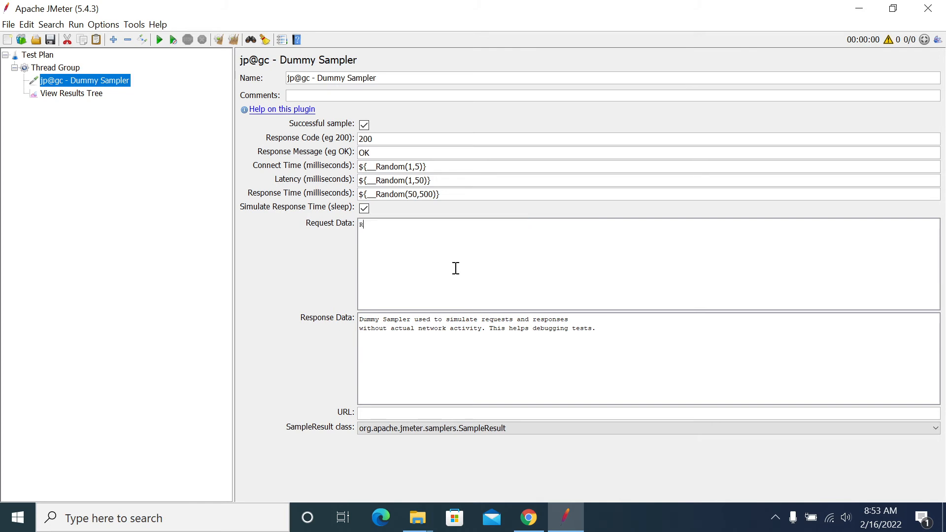
type("eques")
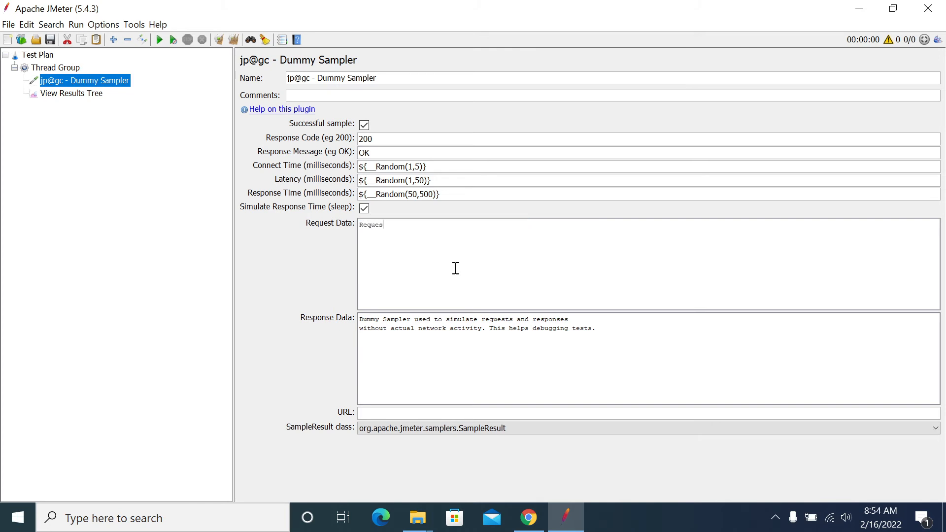
type("t")
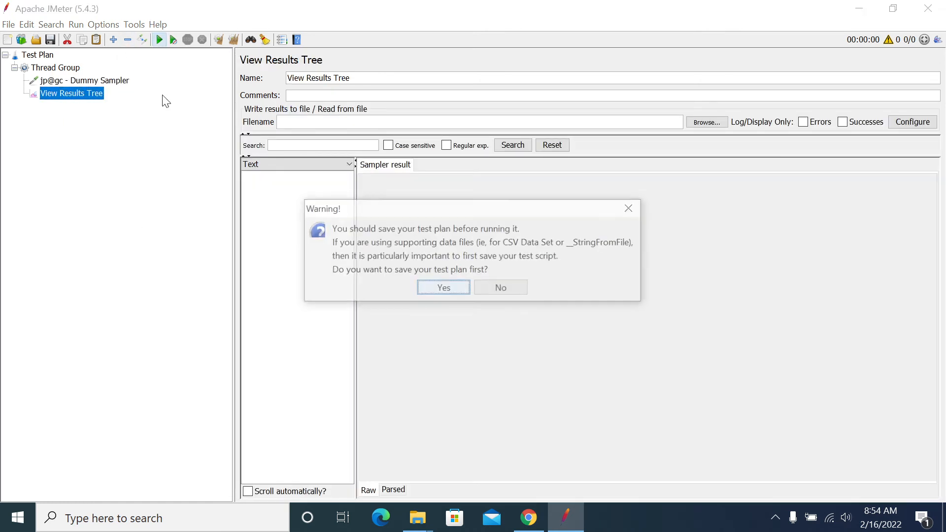
Step: Run without saving and inspect the passed sample's Request body and Response data
left_click(500, 287)
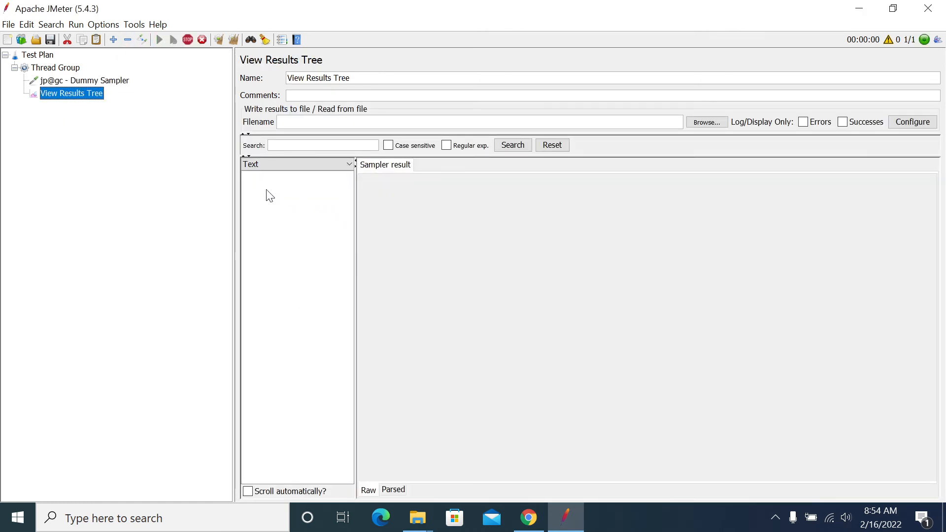
left_click(158, 40)
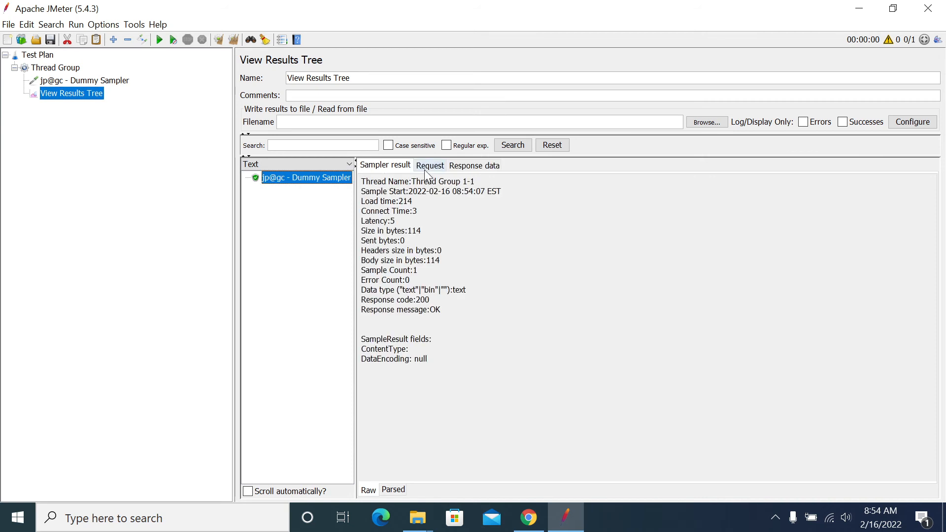
left_click(429, 165)
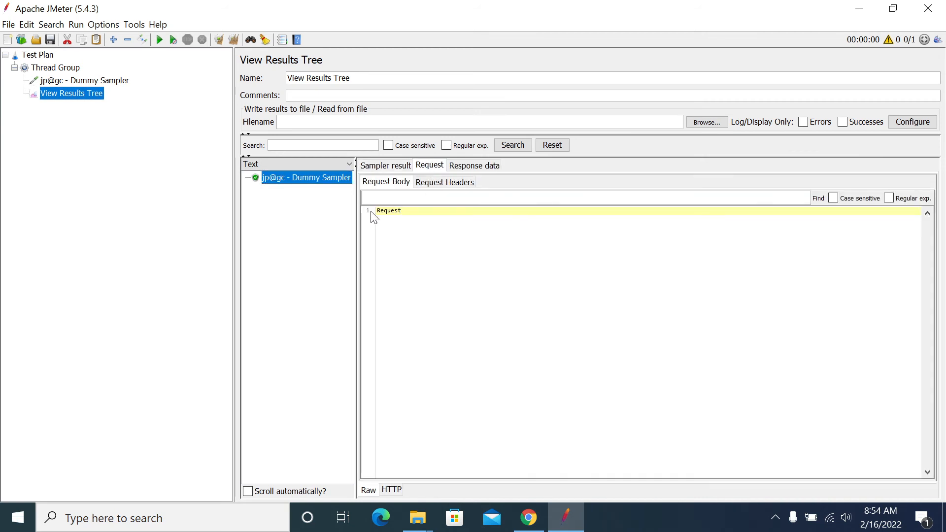
left_click(473, 165)
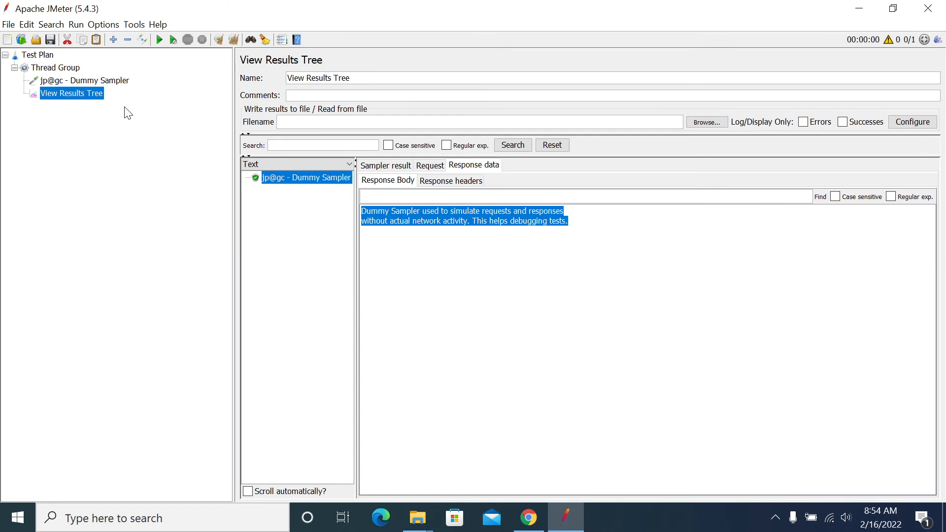
mouse_move(92, 152)
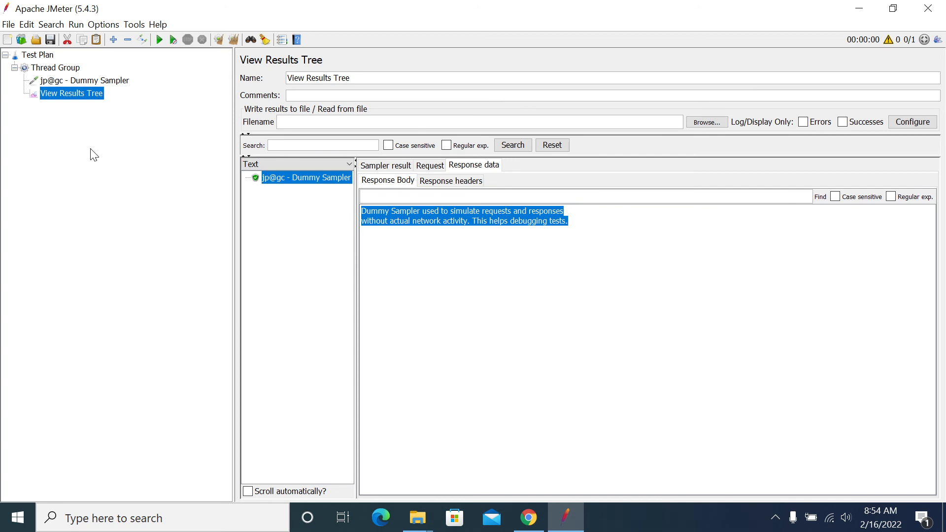
Step: Select the Dummy Sampler and browse its Add menu, closing it without adding anything
left_click(84, 81)
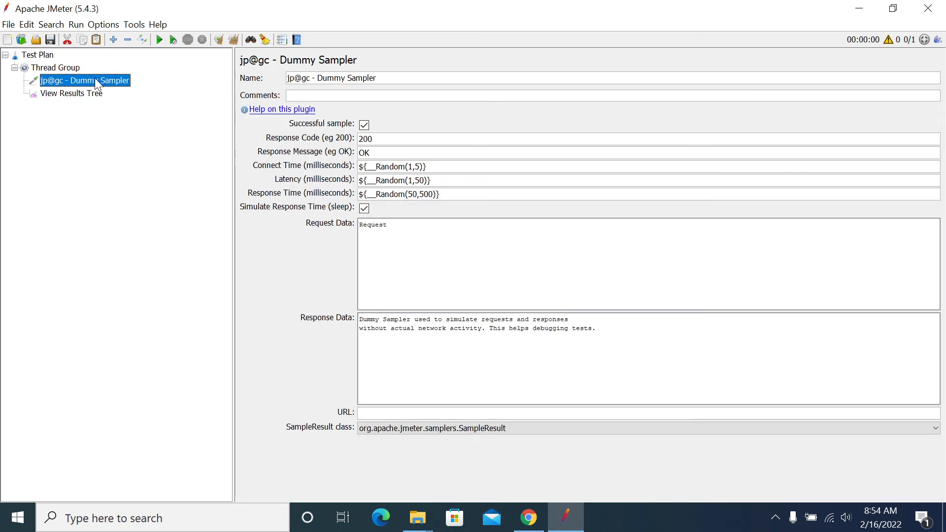
right_click(96, 80)
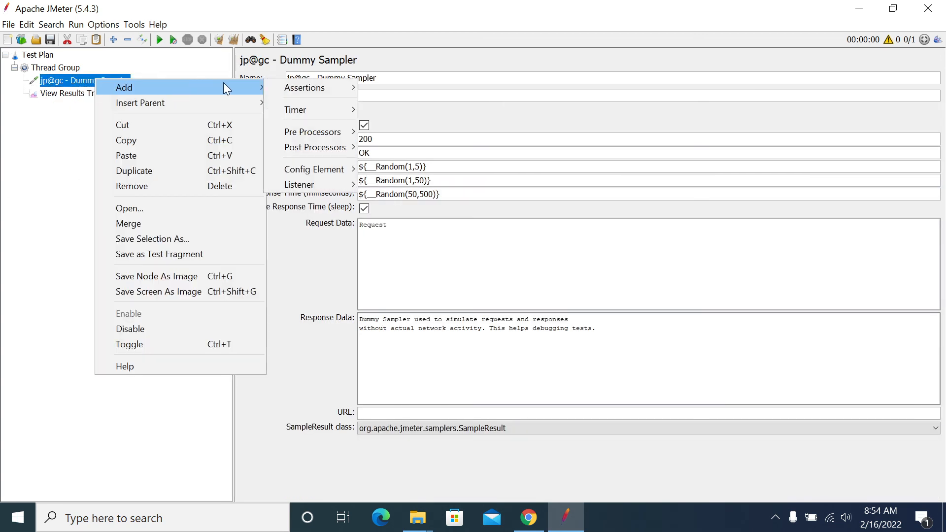
mouse_move(312, 91)
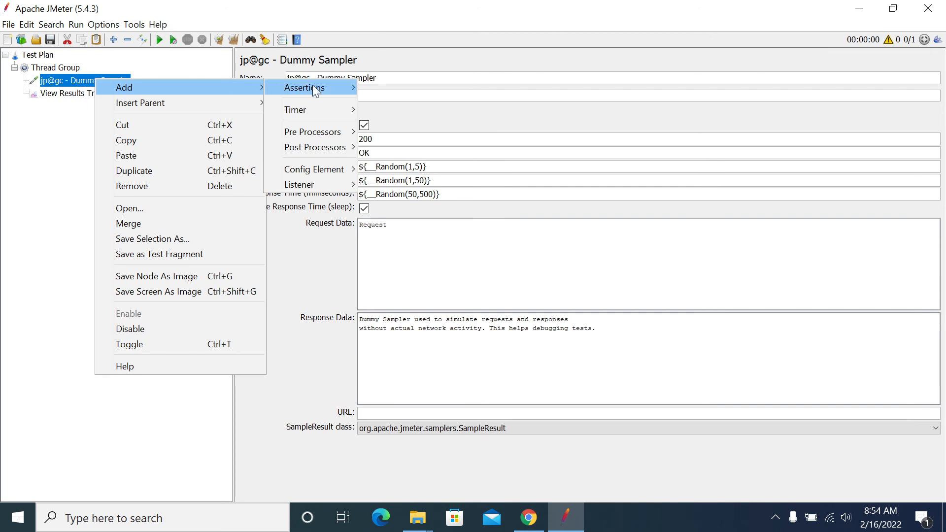
mouse_move(312, 132)
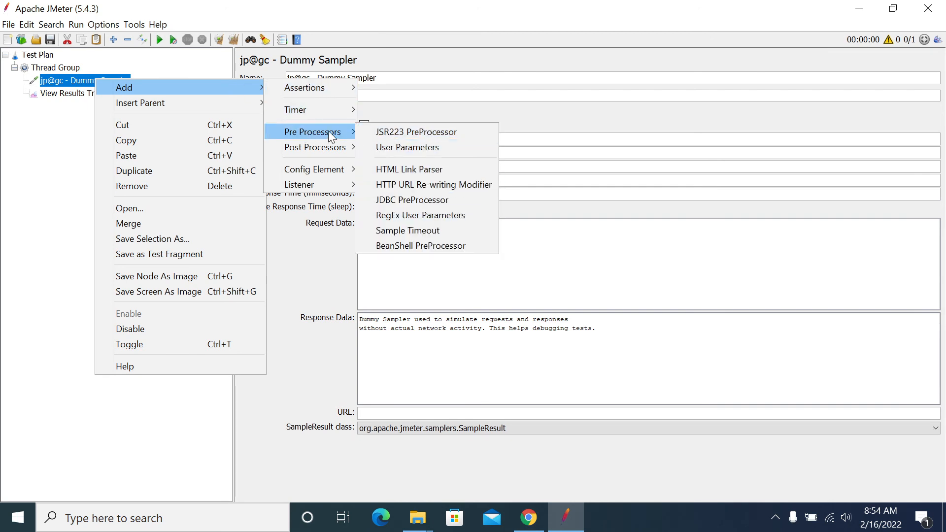
mouse_move(314, 146)
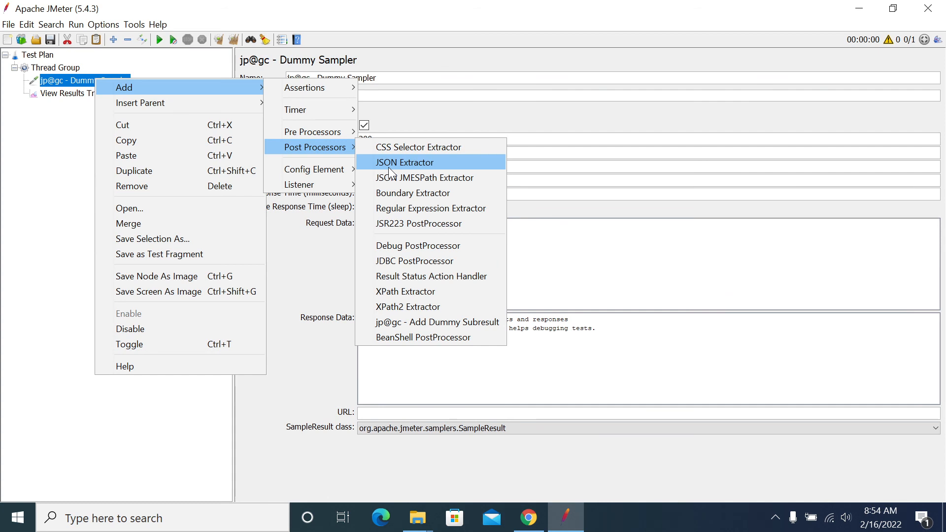
mouse_move(311, 131)
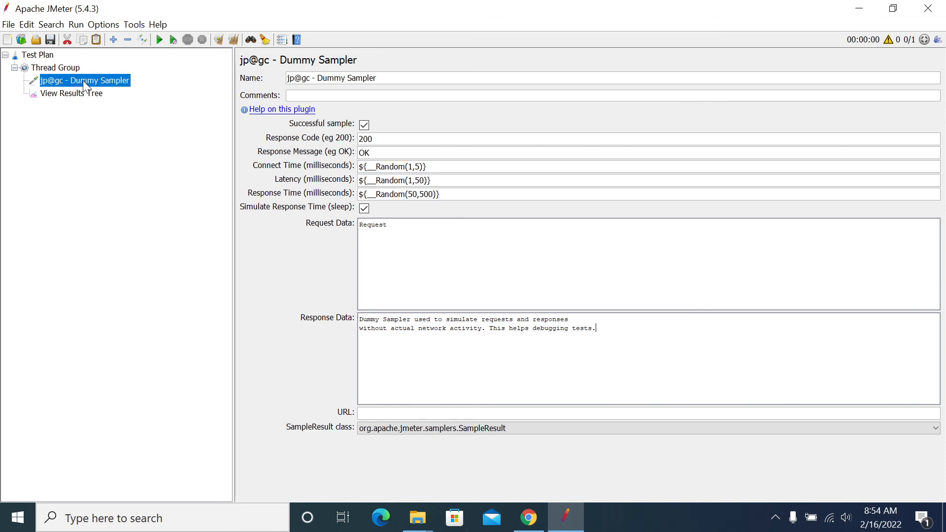
right_click(86, 80)
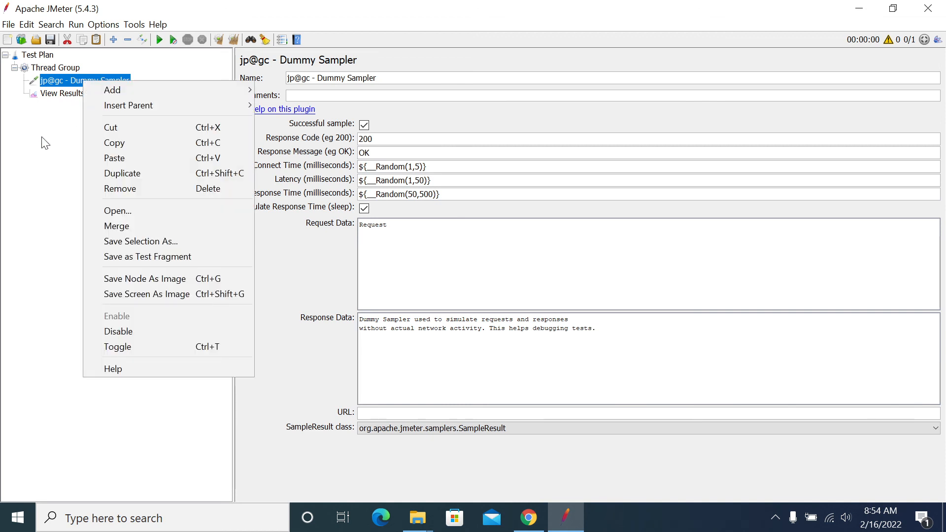
left_click(60, 159)
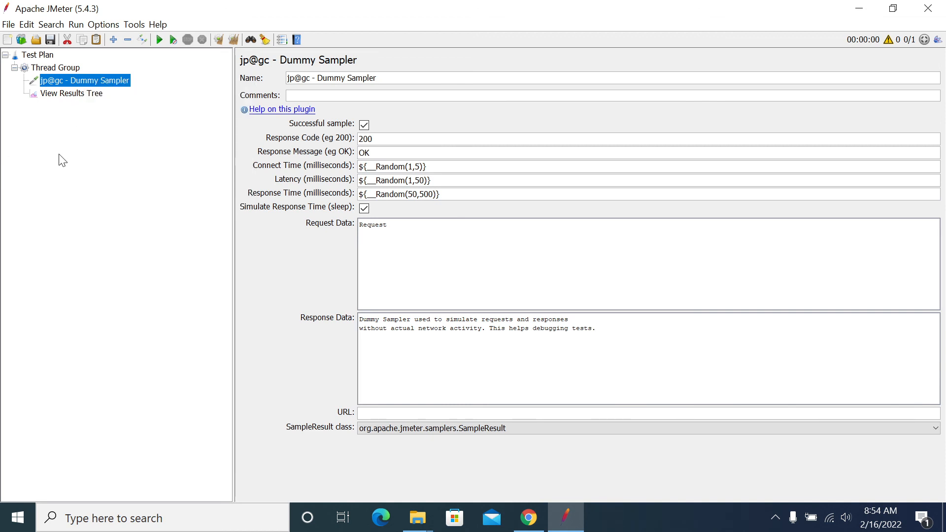